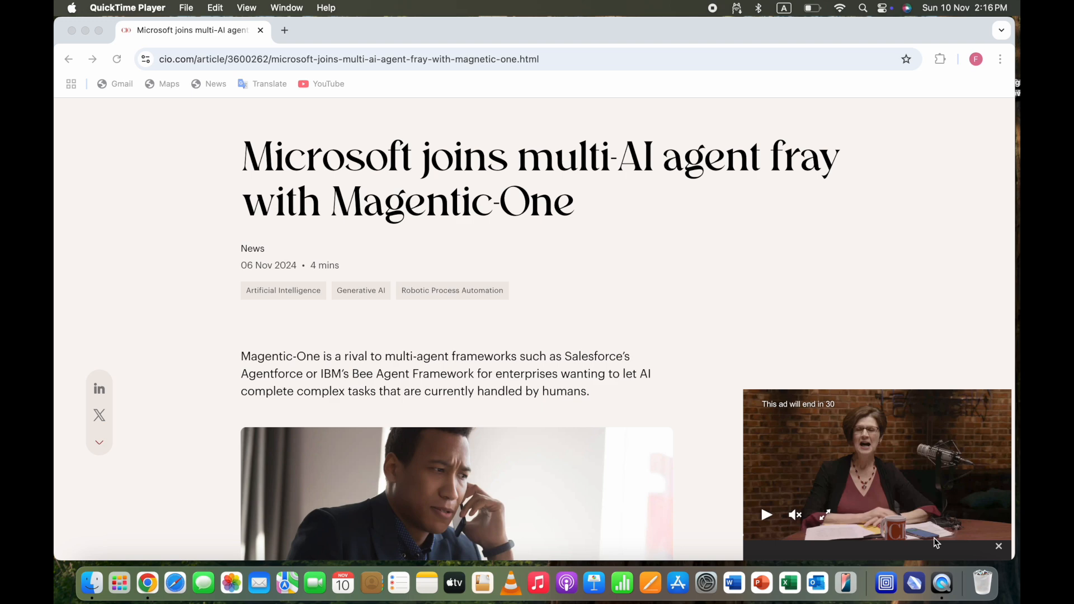
pyautogui.moveTo(703, 416)
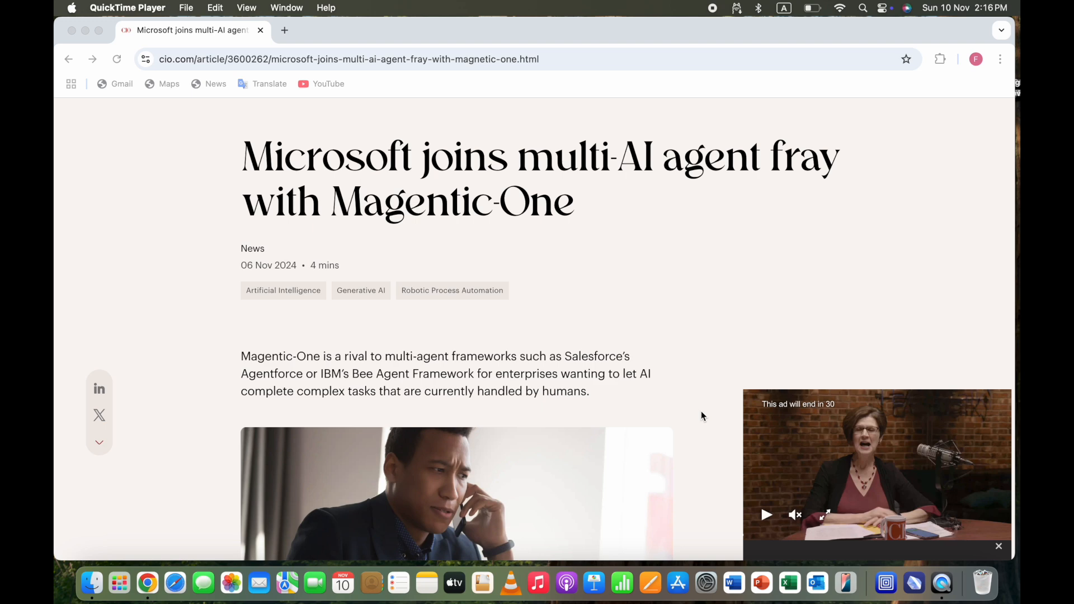
pyautogui.moveTo(526, 348)
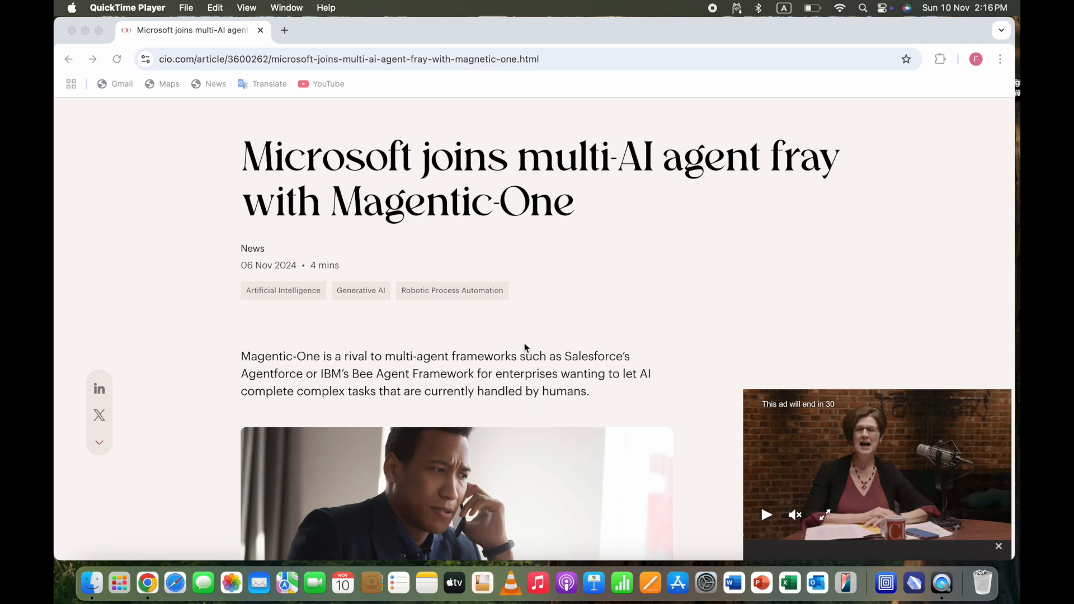
pyautogui.scroll(-3)
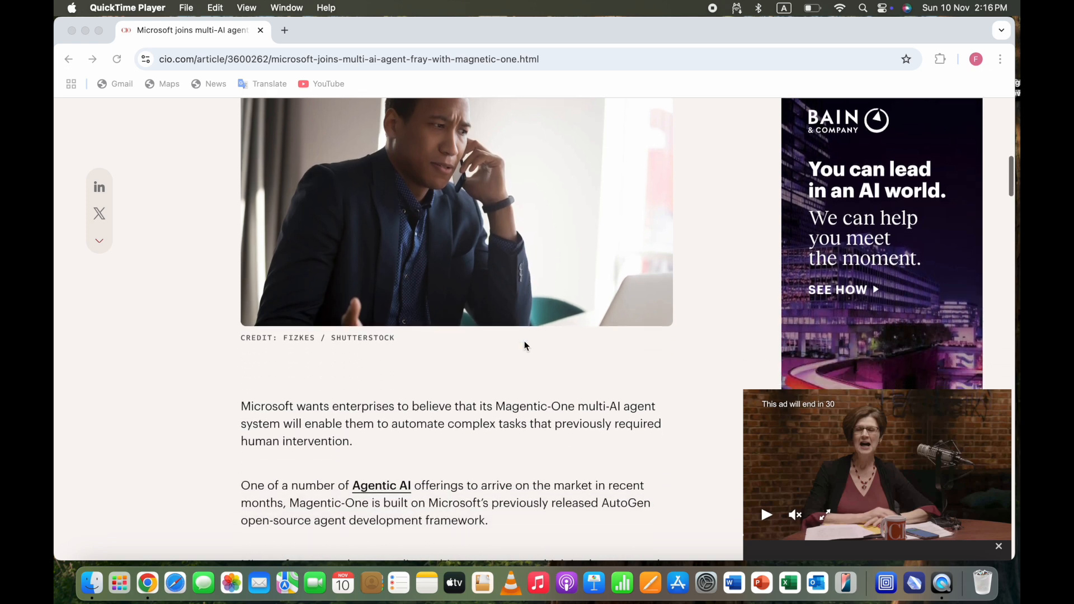
pyautogui.scroll(-3)
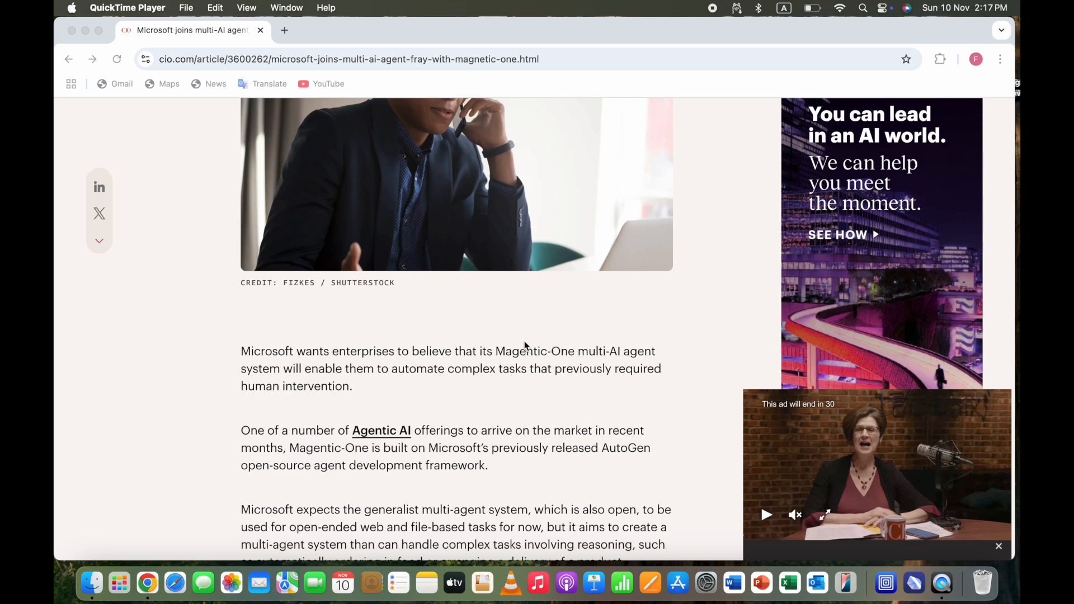
pyautogui.scroll(-3)
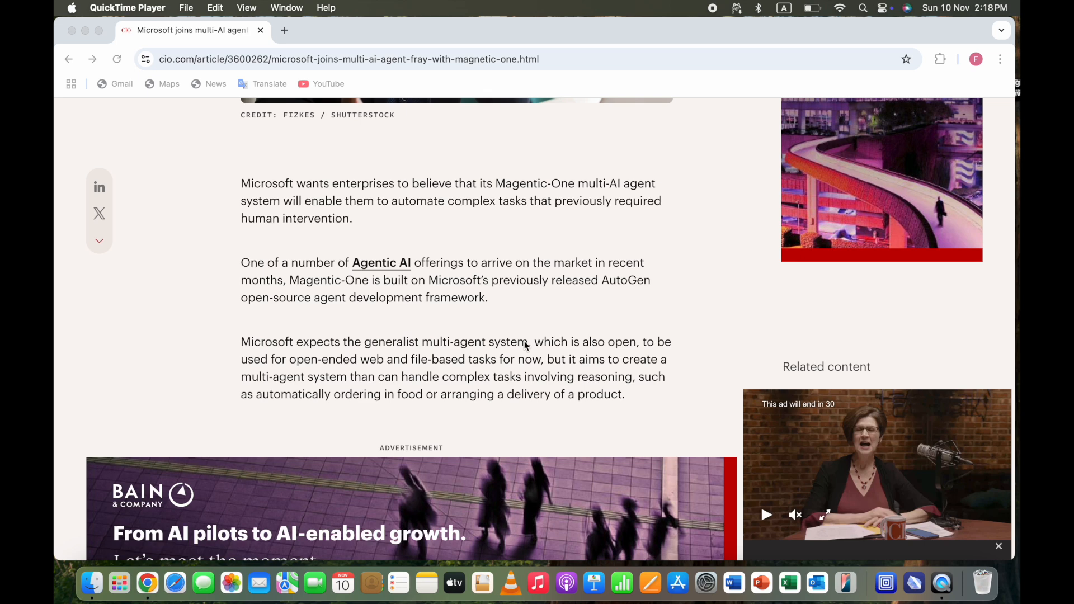
pyautogui.scroll(-3)
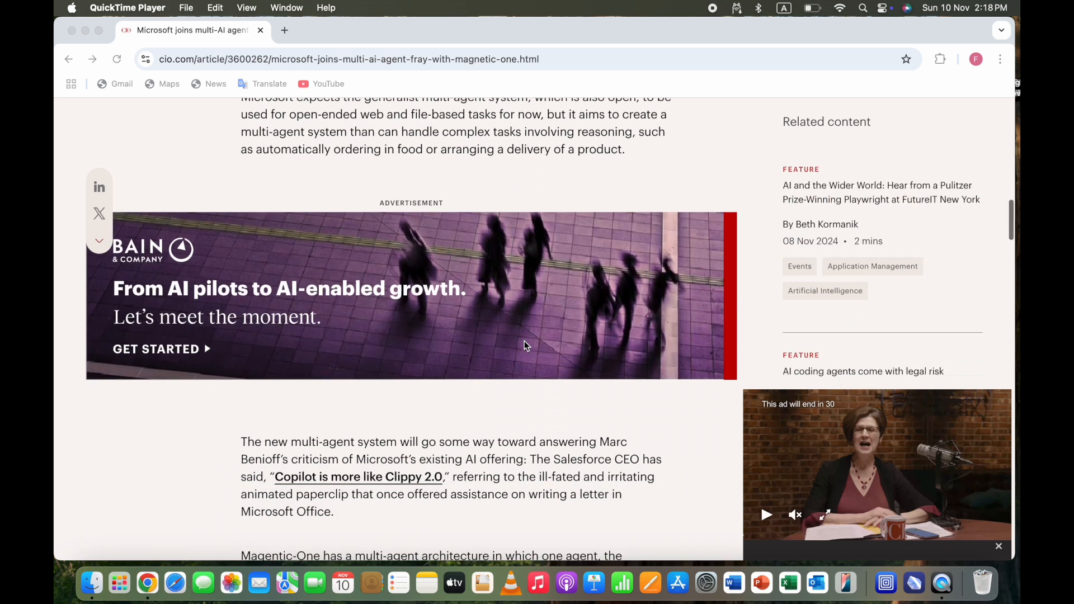
pyautogui.scroll(-3)
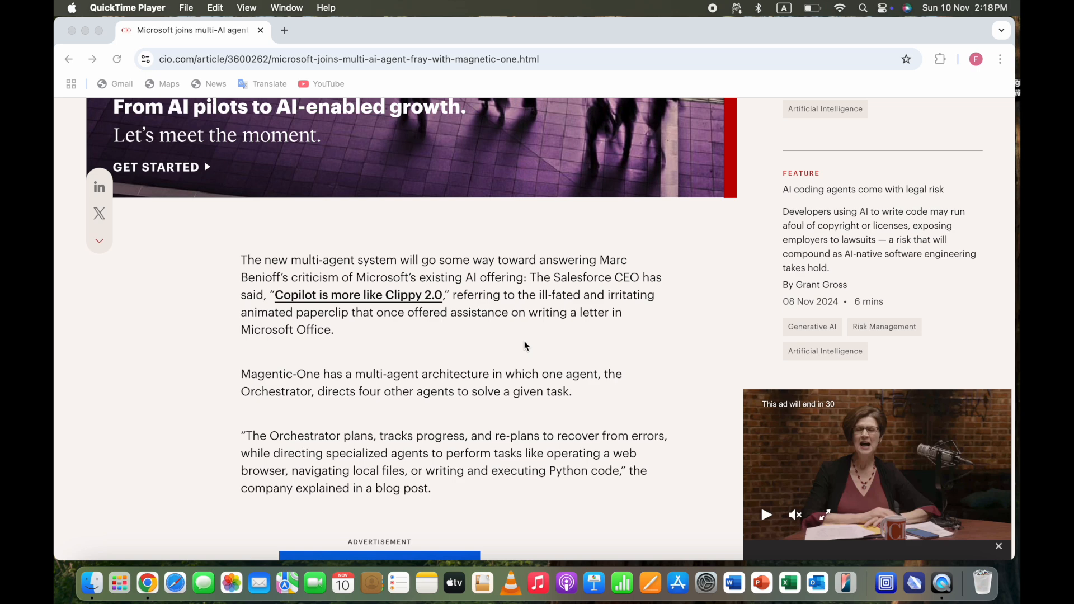
pyautogui.scroll(-3)
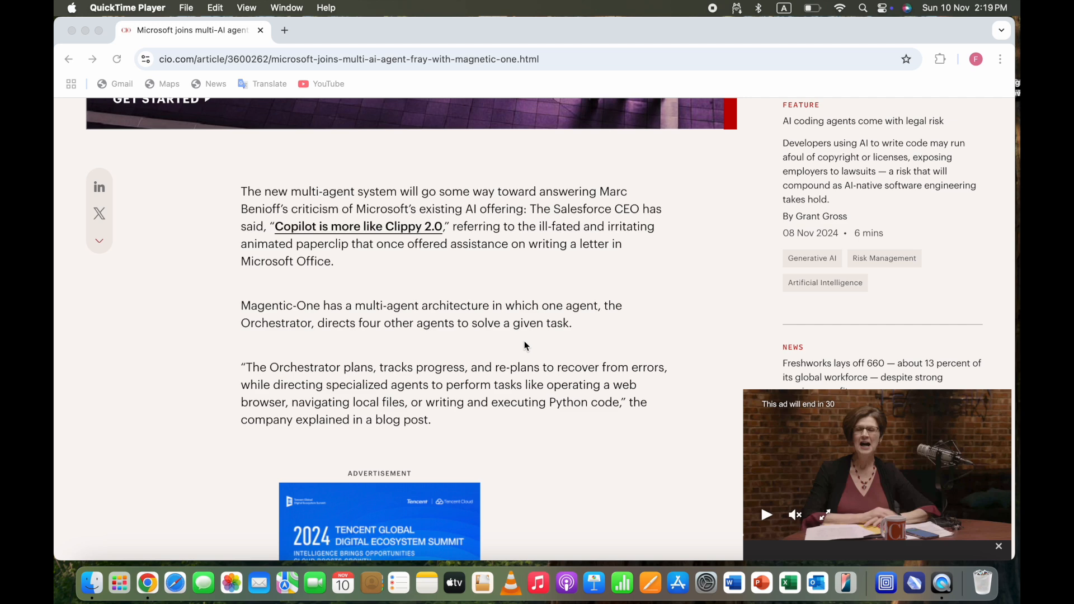
pyautogui.scroll(-3)
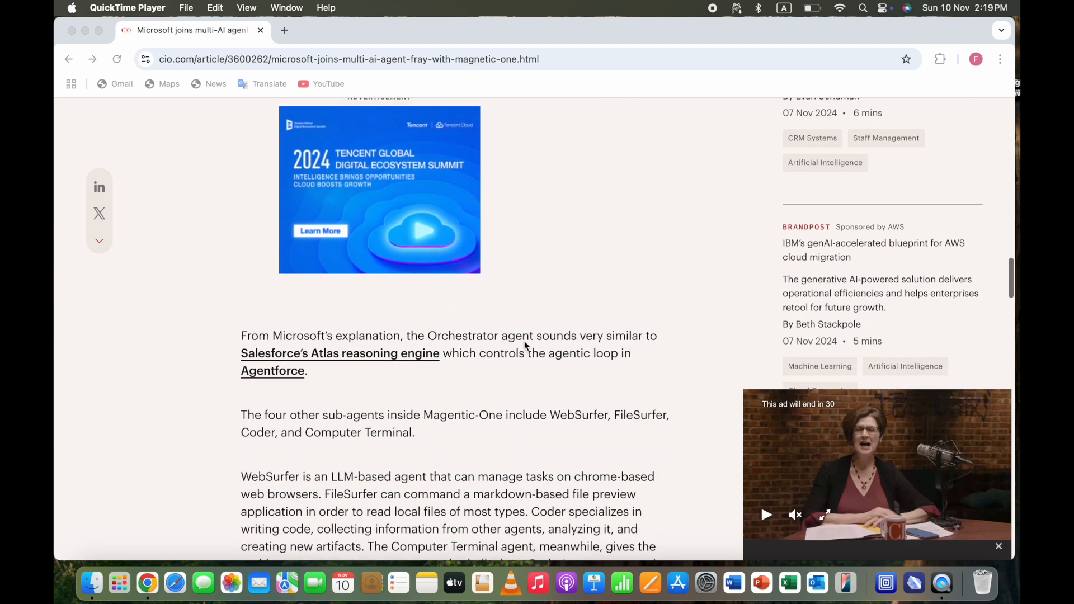
pyautogui.scroll(-3)
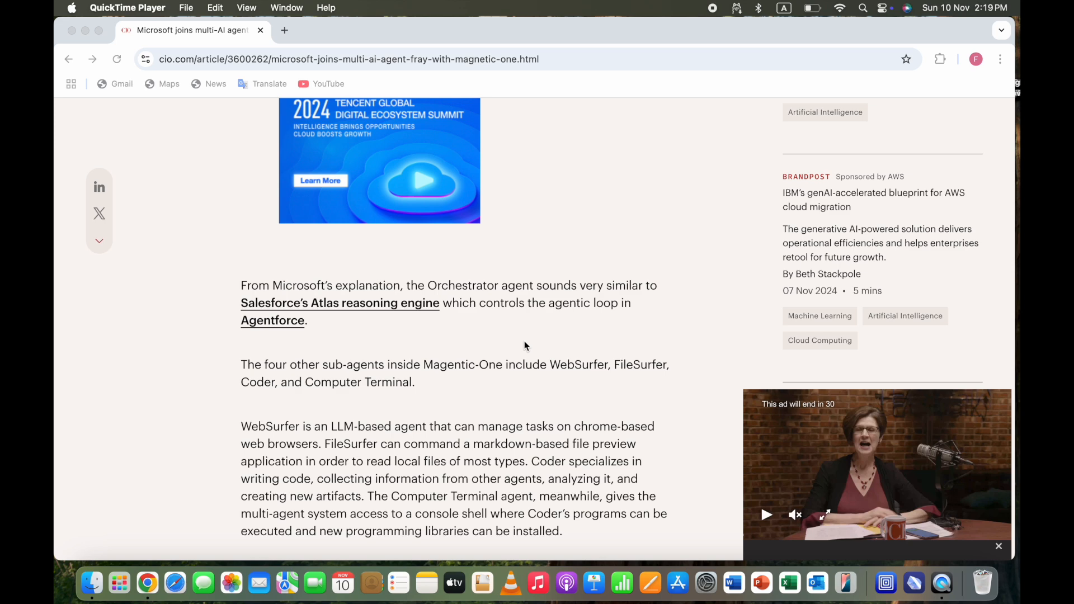
pyautogui.scroll(-3)
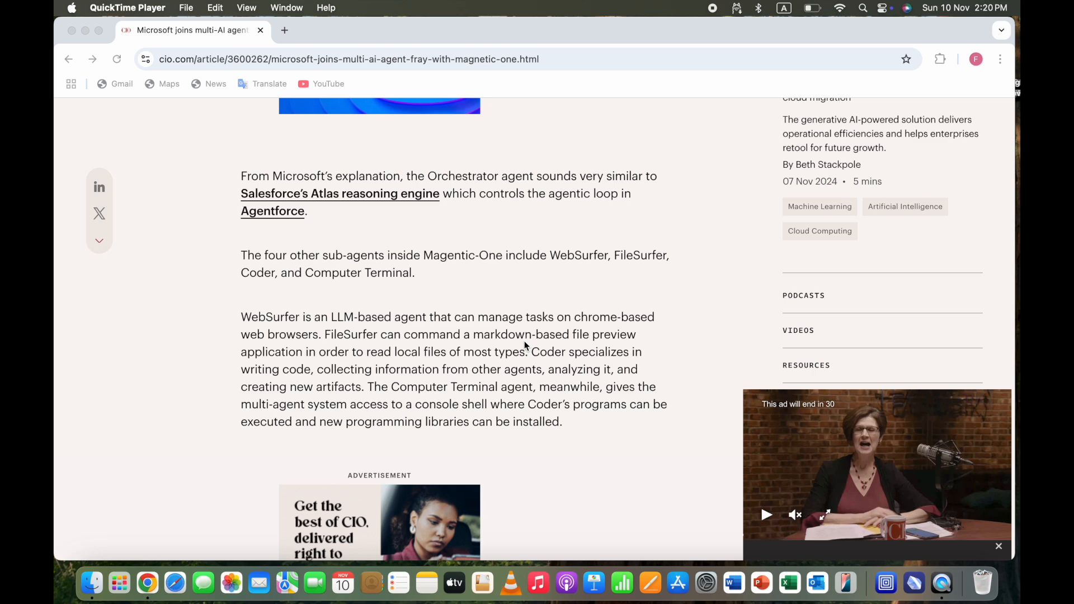
pyautogui.scroll(-3)
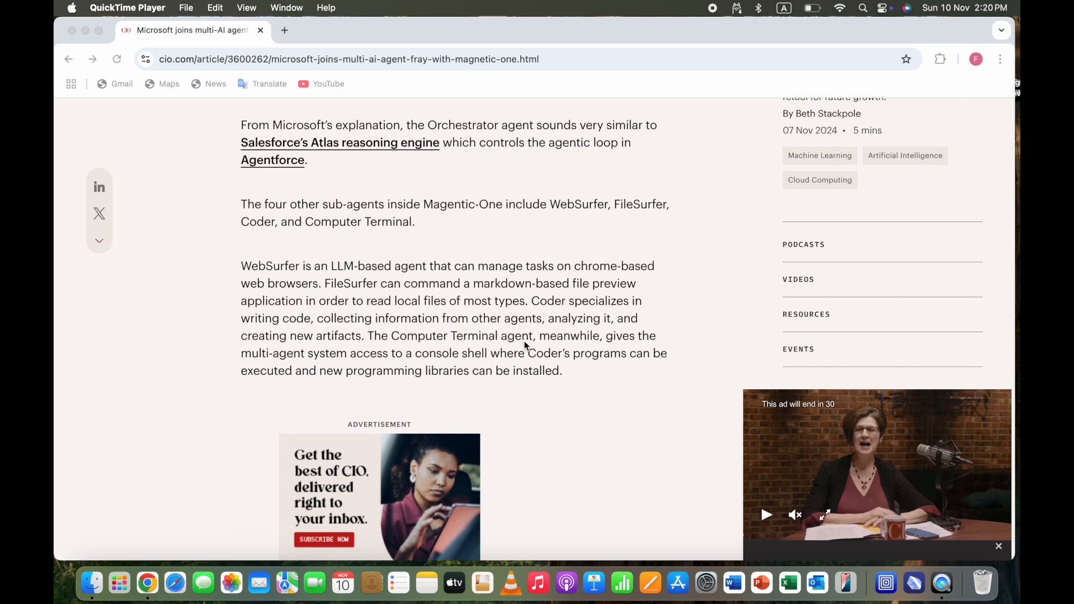
pyautogui.scroll(-3)
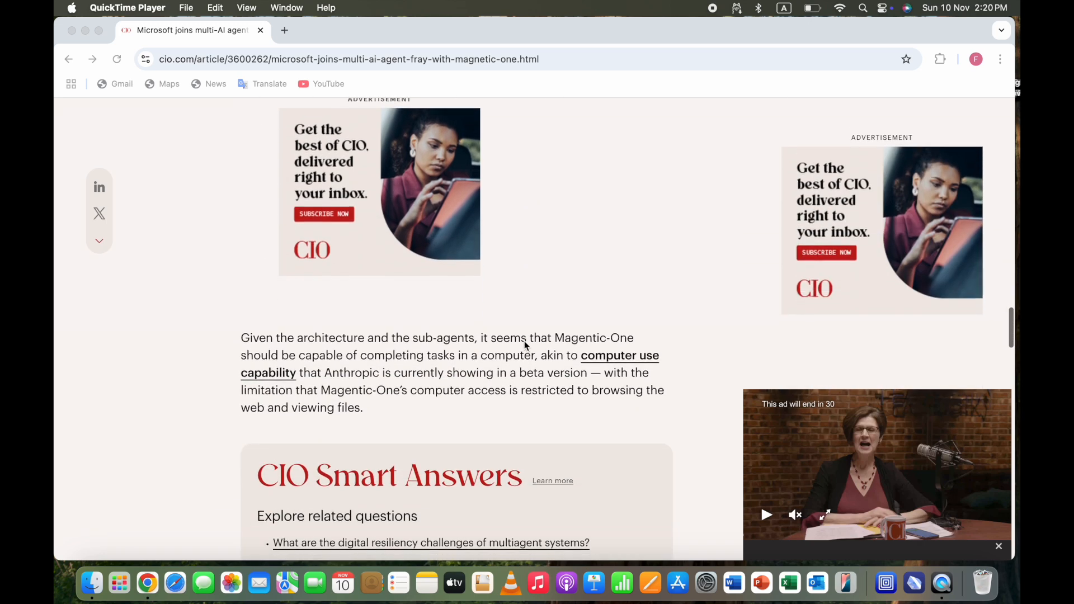
pyautogui.scroll(-3)
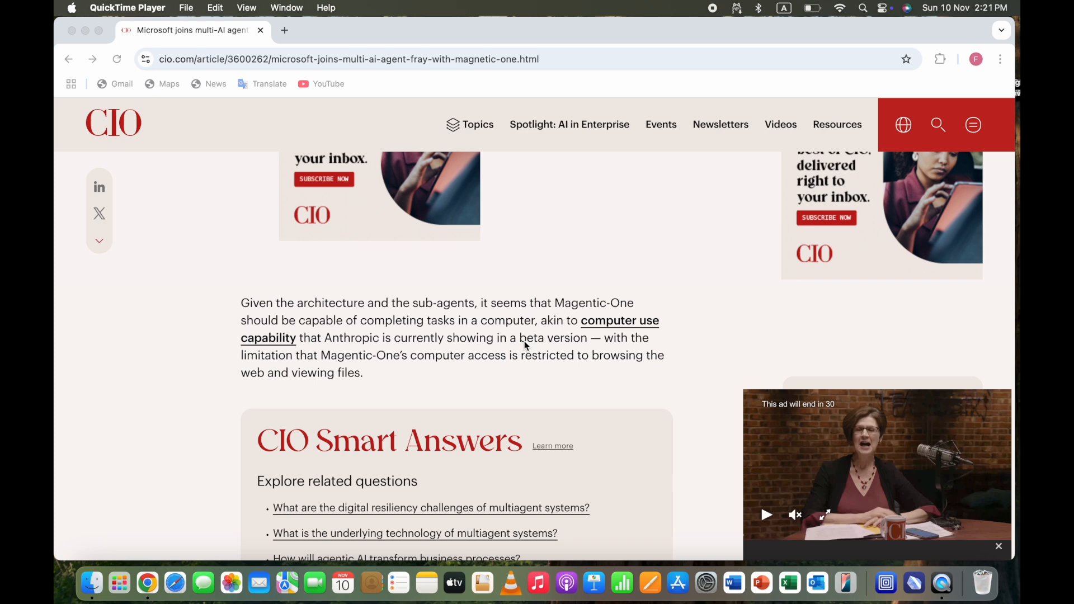
pyautogui.scroll(-3)
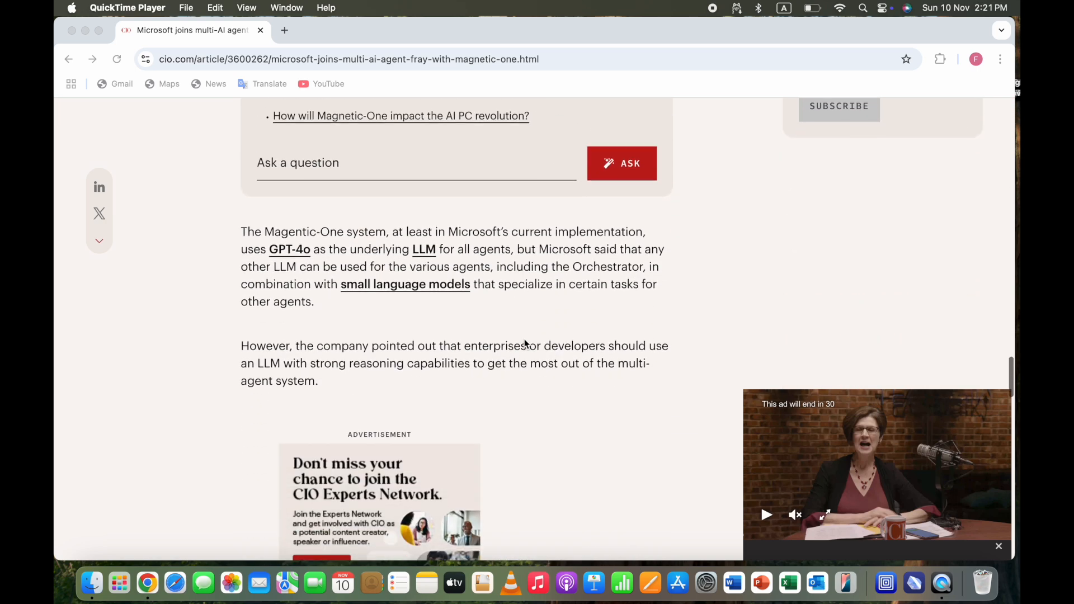
pyautogui.scroll(3)
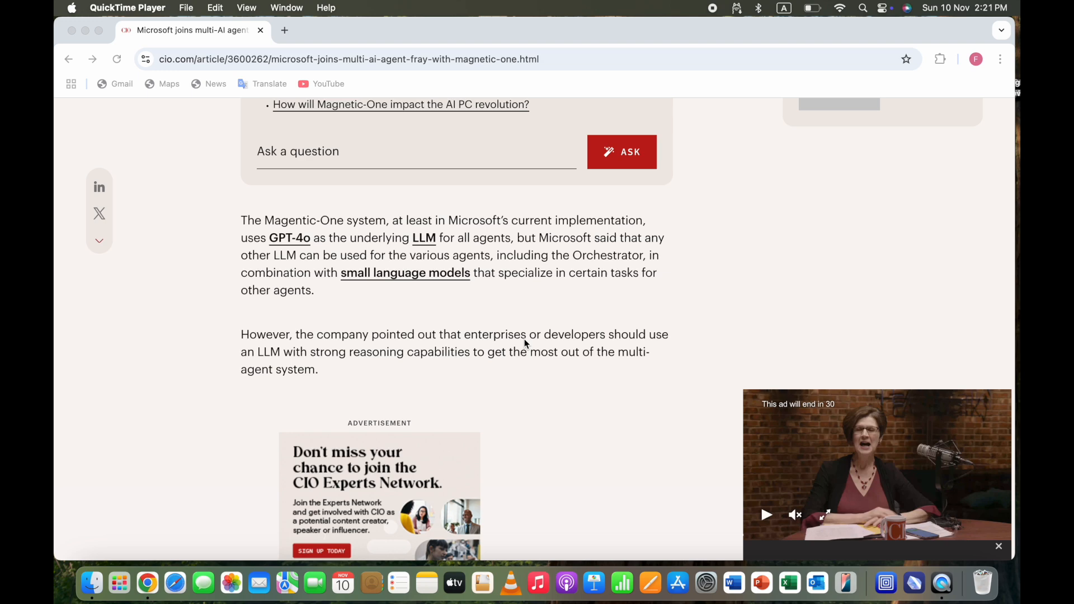
pyautogui.scroll(-3)
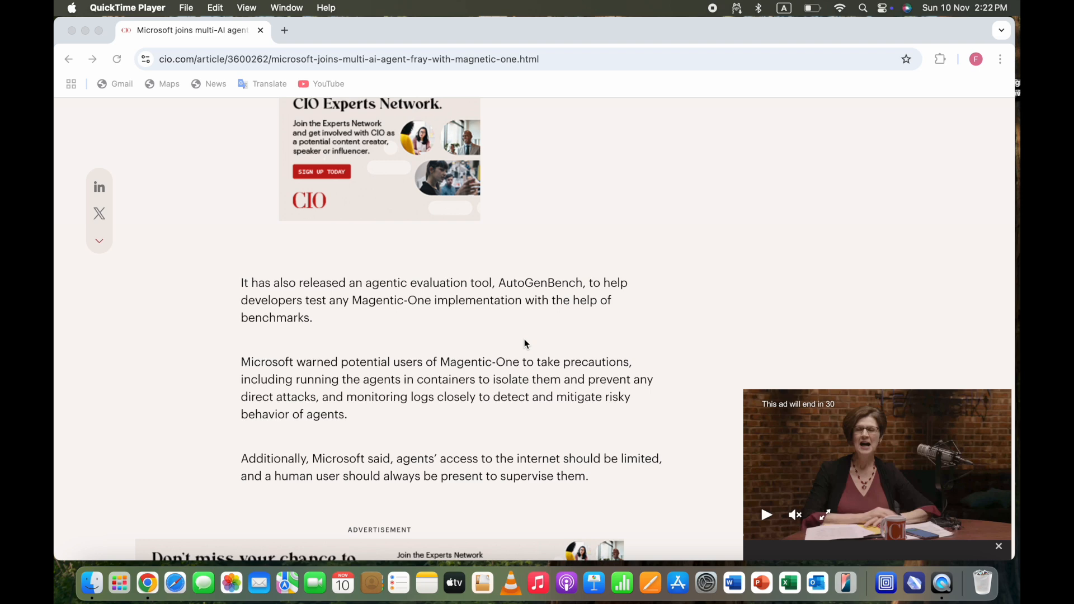
pyautogui.scroll(-3)
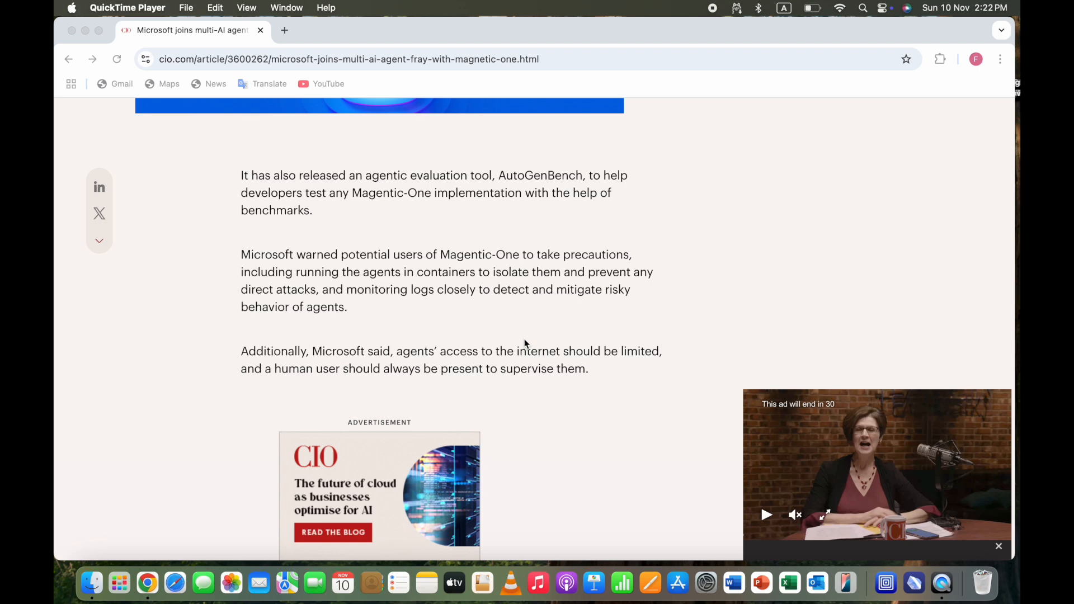
pyautogui.scroll(-3)
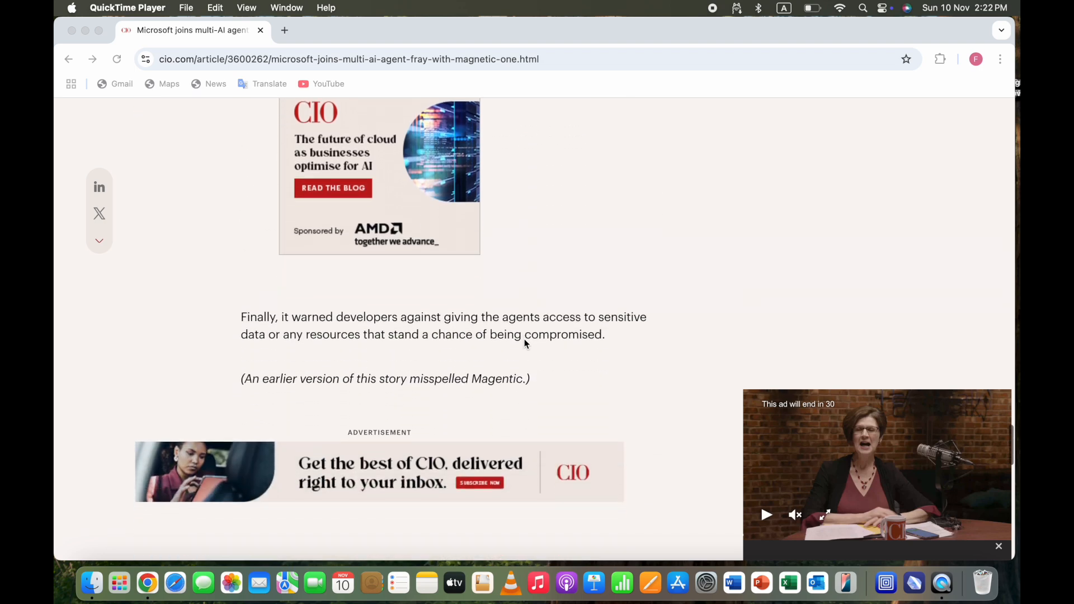
pyautogui.scroll(3)
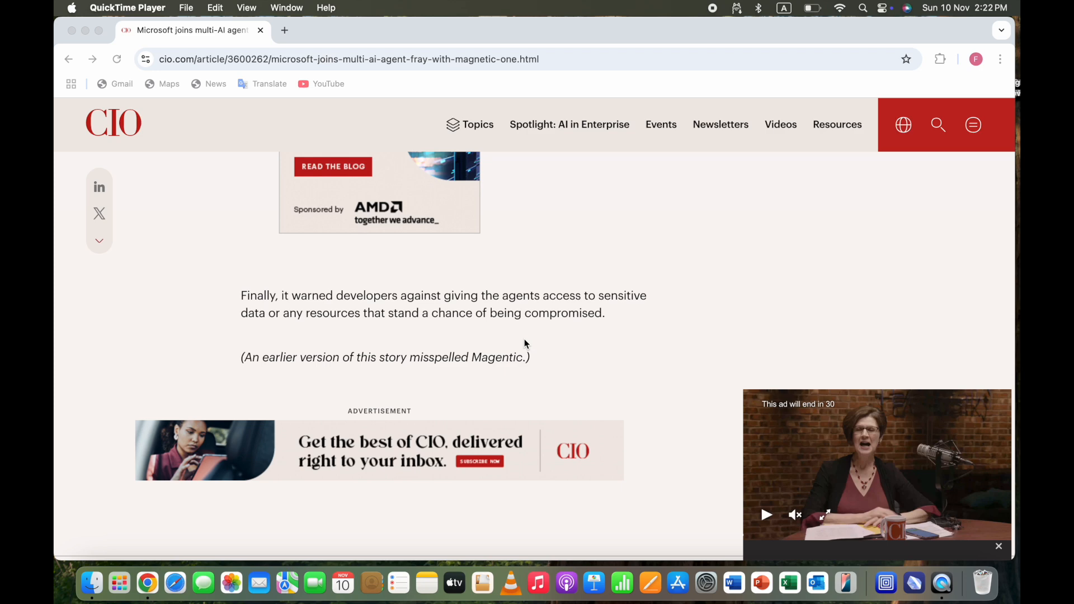
pyautogui.scroll(-3)
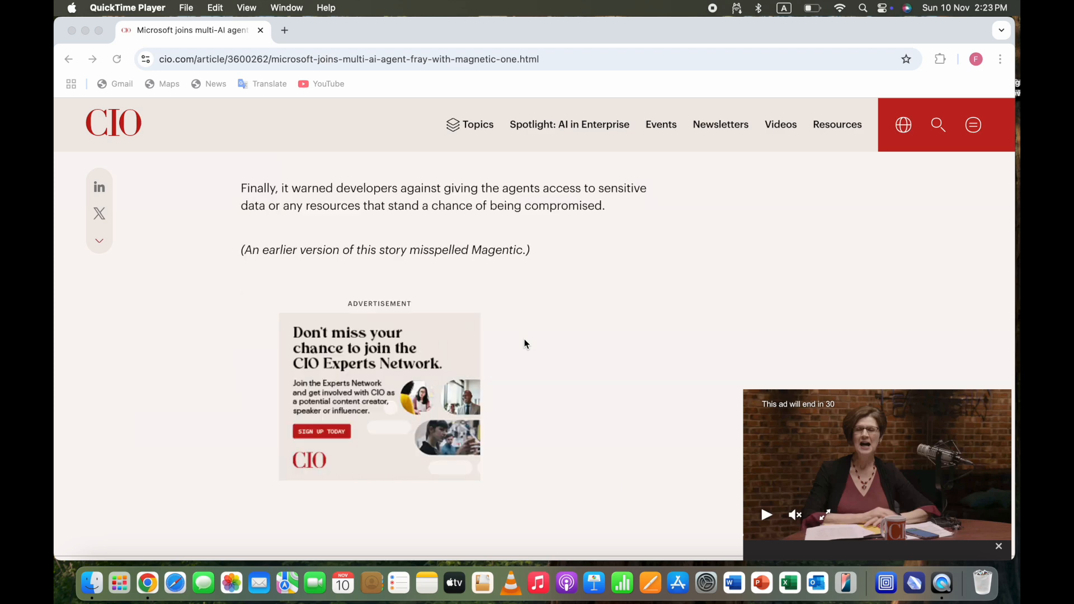